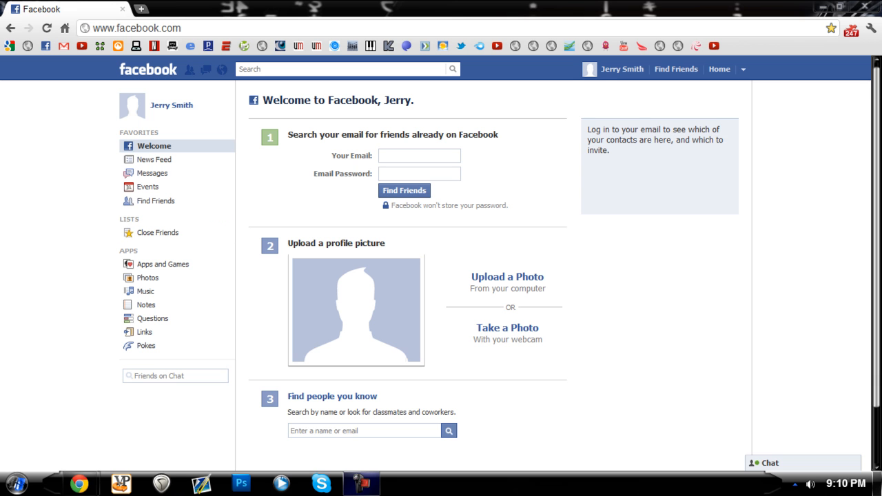
Sign in to Jingit with Facebook and enter postal code 33411
click(141, 9)
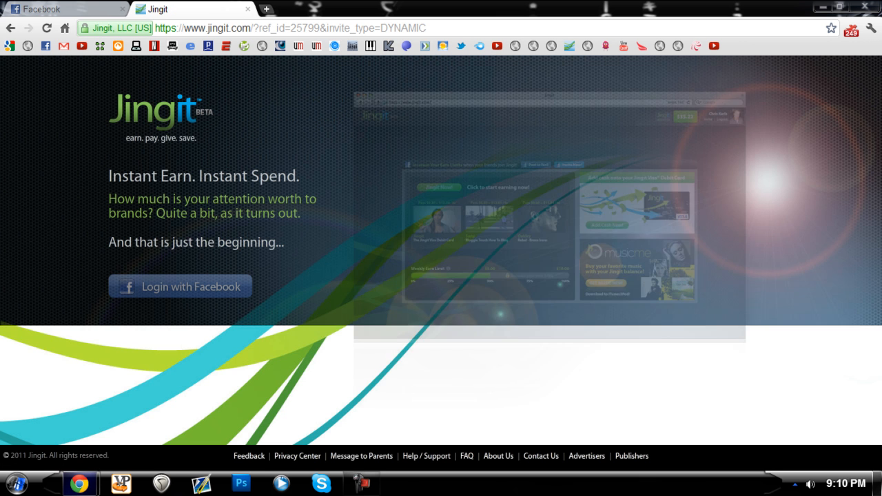
click(180, 286)
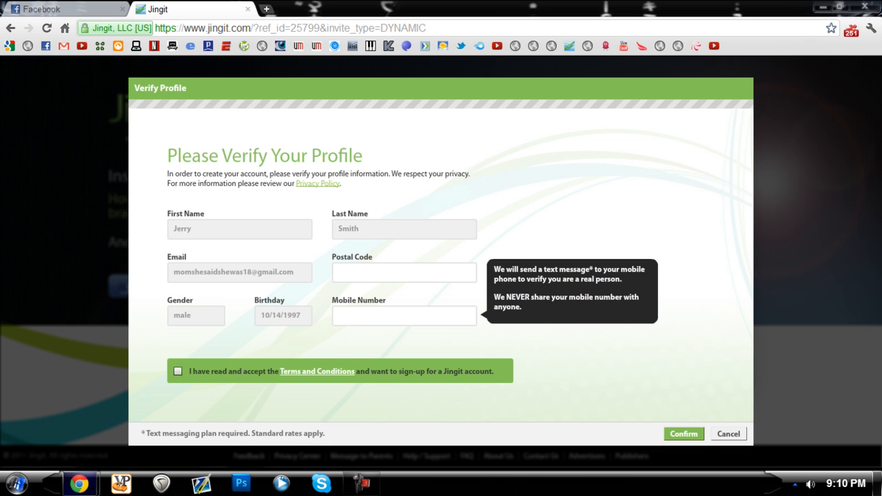
click(404, 272)
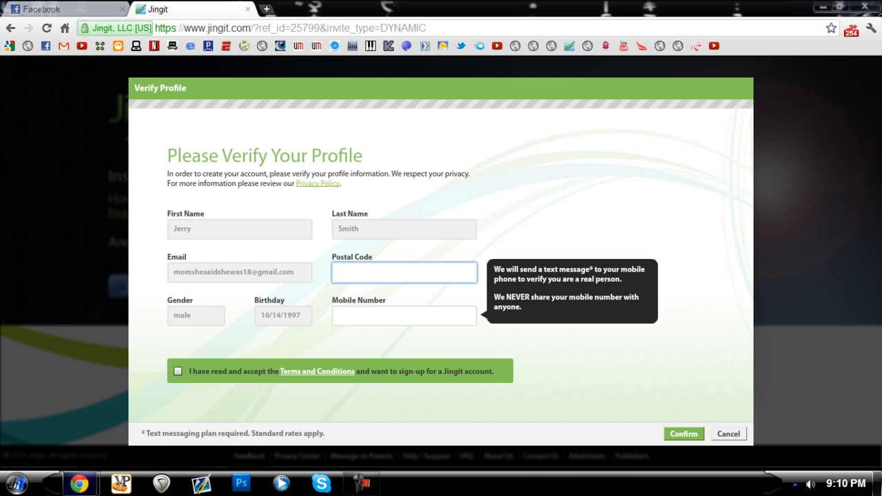
text(3)
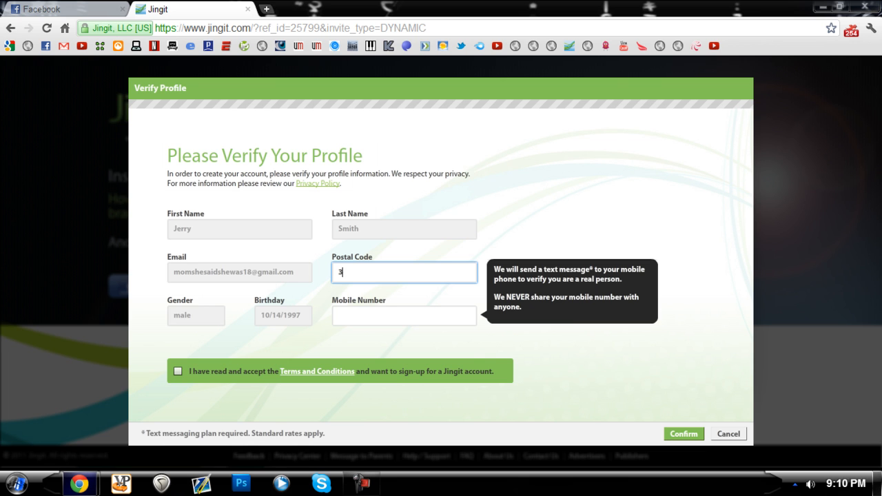
text(3411)
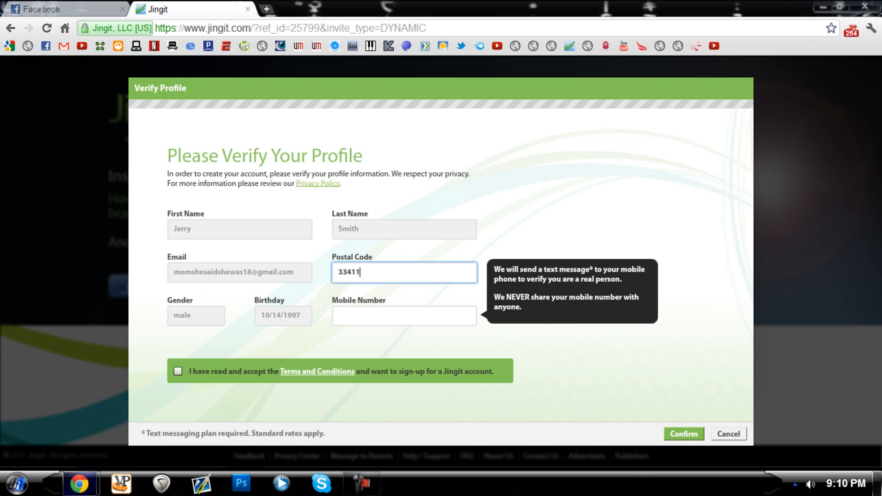
Select the Mobile Number field, then open a new tab to get a free number
click(404, 314)
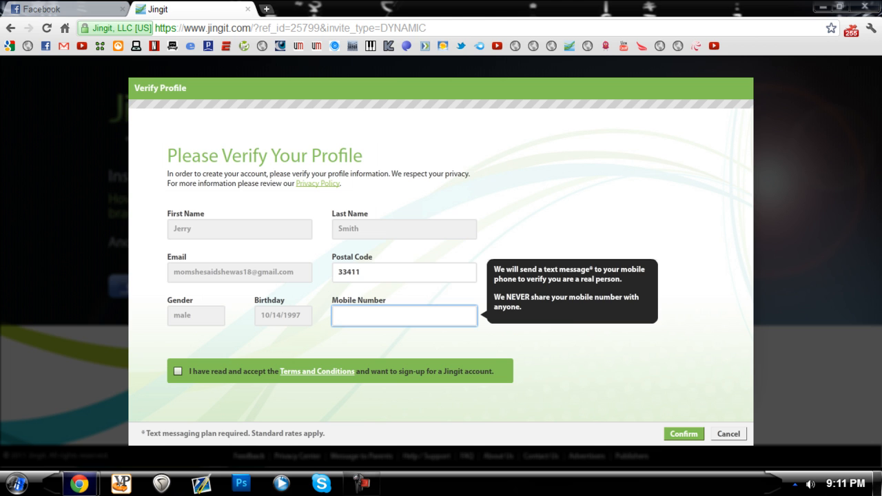
click(404, 315)
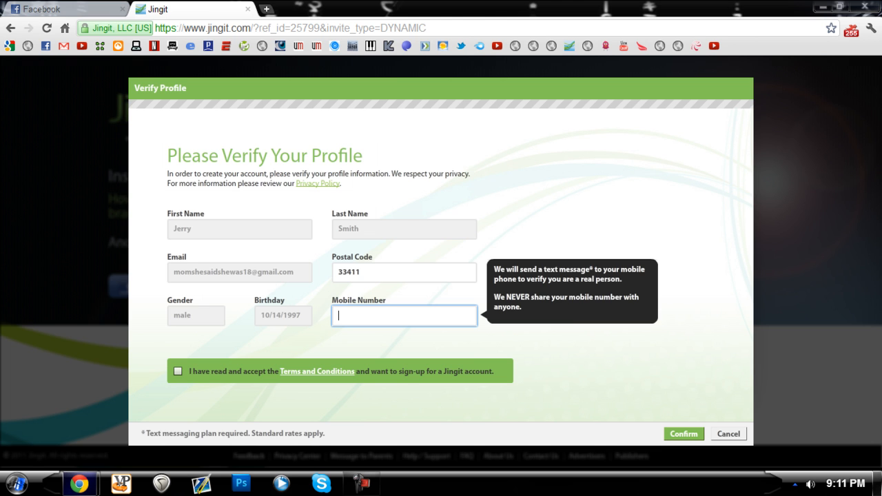
click(266, 9)
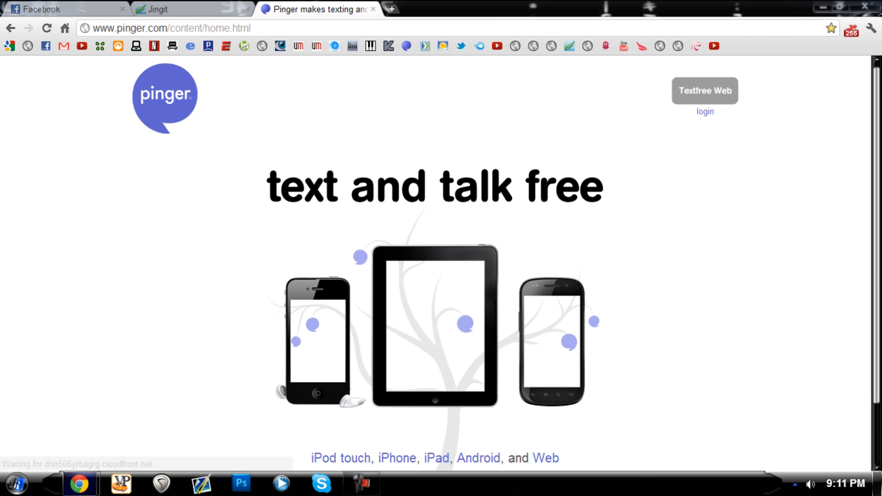
mouse_move(705, 90)
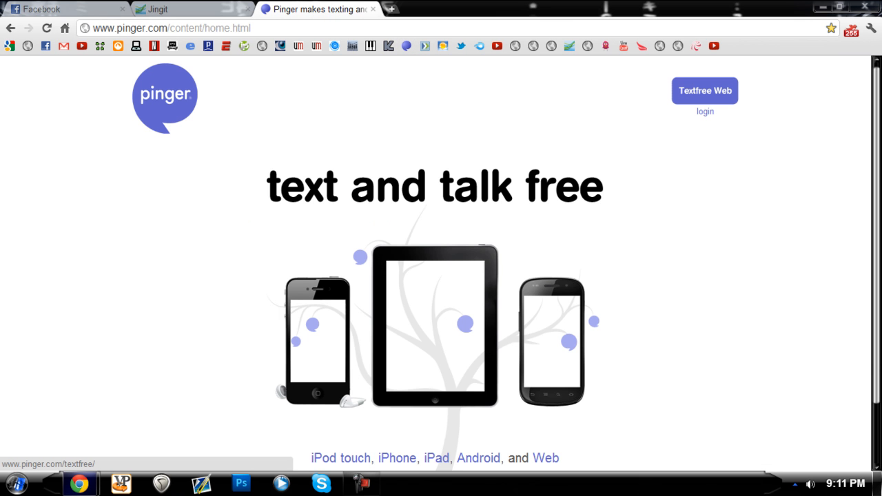
Start a new Textfree Web account and fill in username, password and email
click(704, 90)
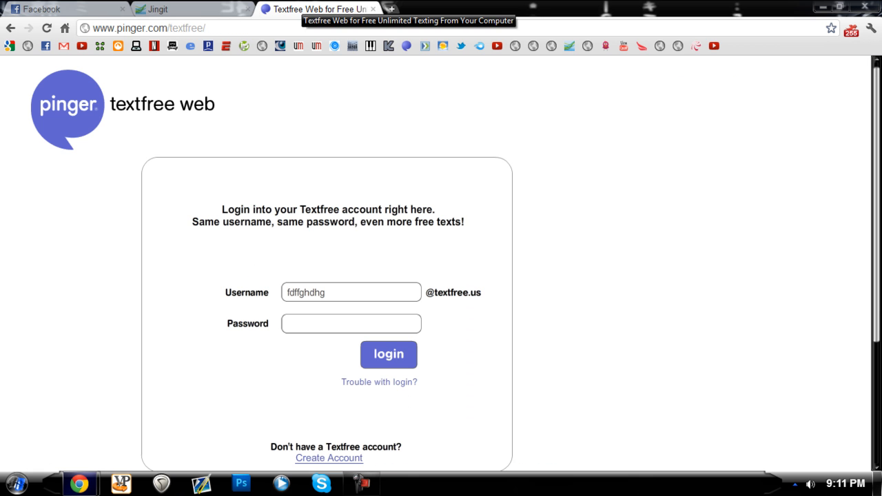
click(328, 458)
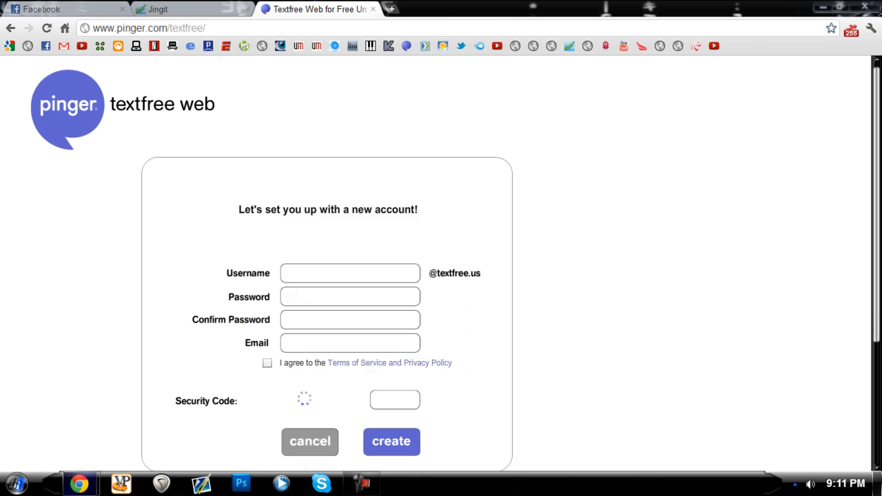
text(y)
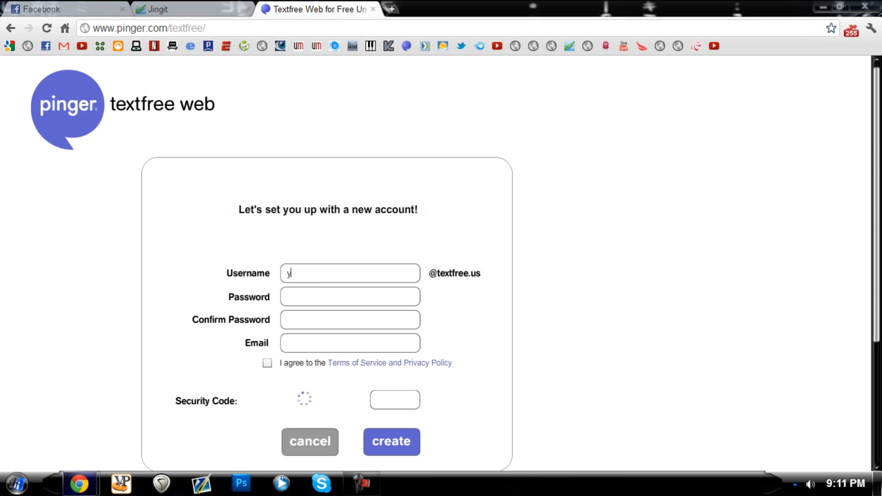
text(ghjgjfg)
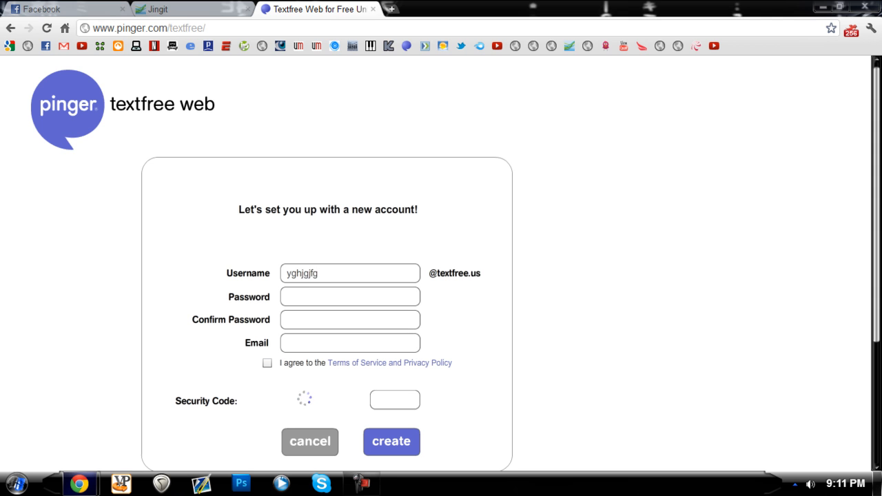
text(******)
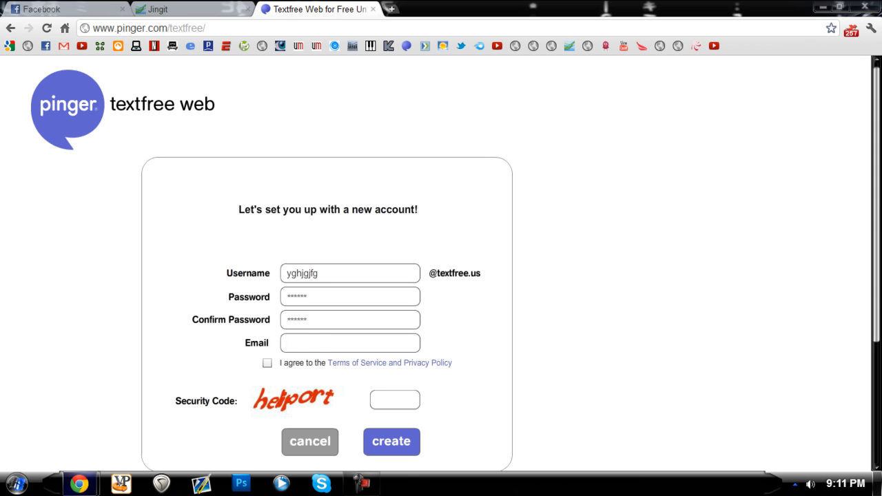
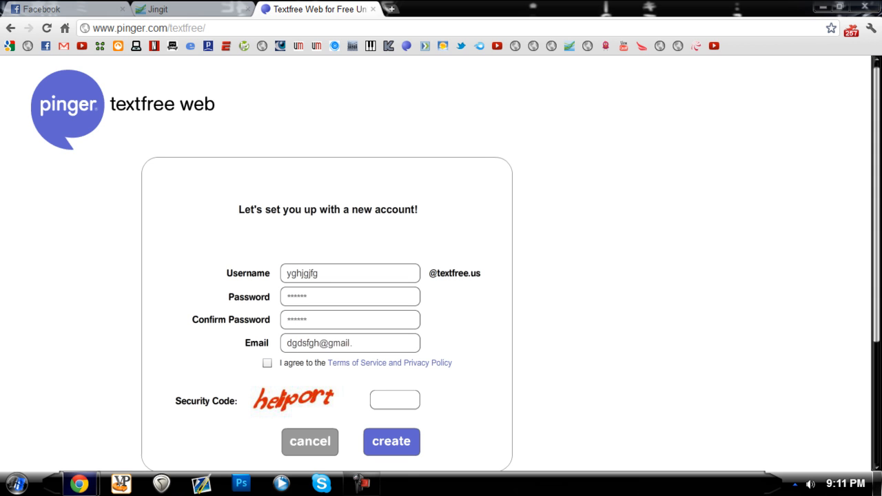
Accept the Terms and submit with the security code, retrying with code 'over'
click(267, 363)
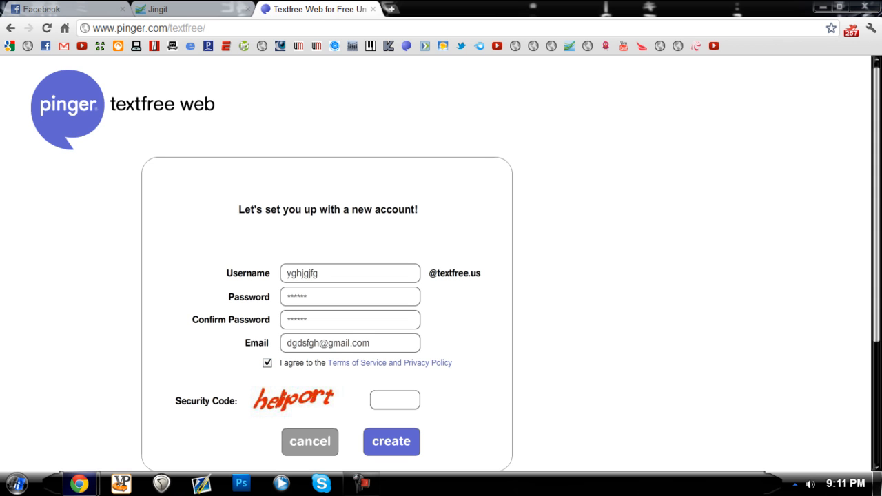
text(heilpo)
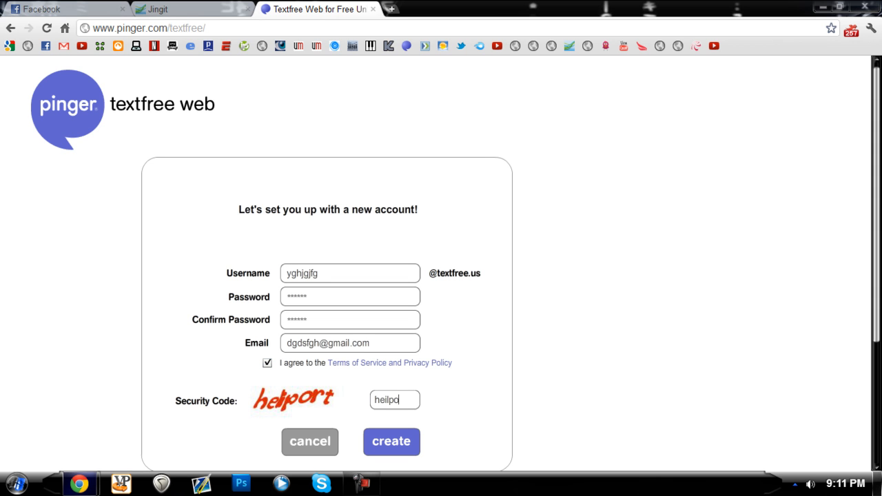
click(391, 441)
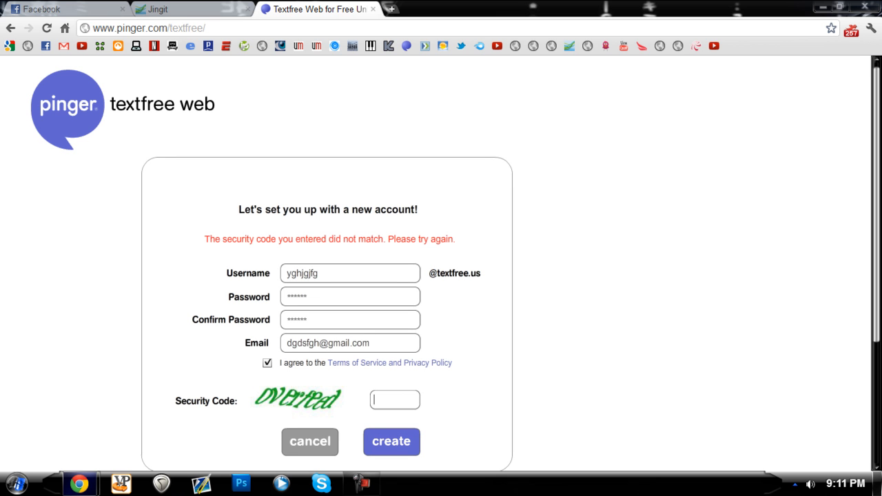
text(over)
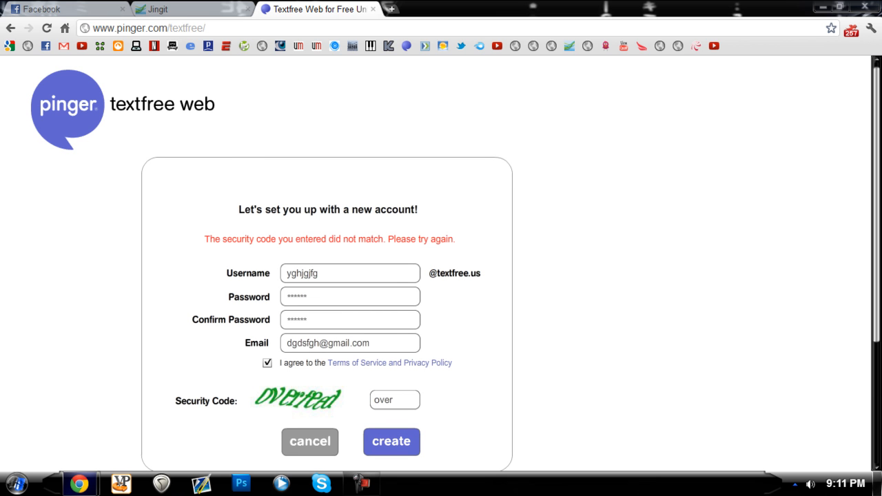
click(391, 441)
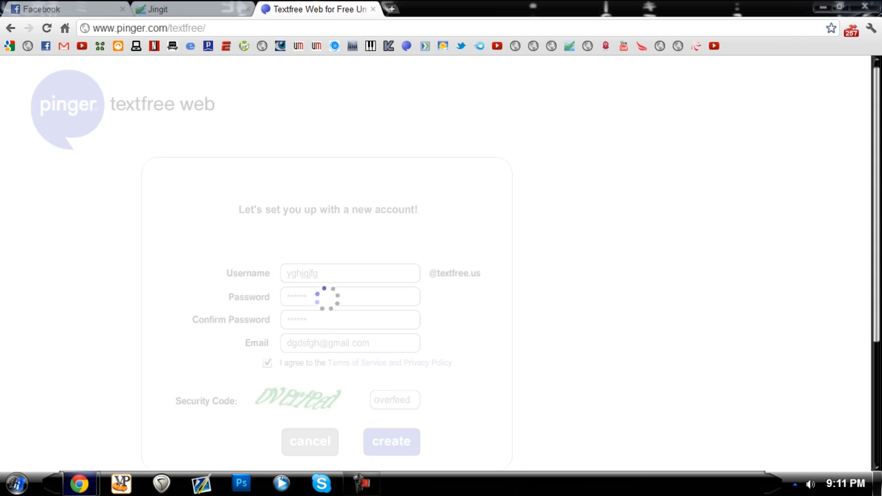
Enter zip 33411, gender Male and an age, then search available numbers
click(392, 441)
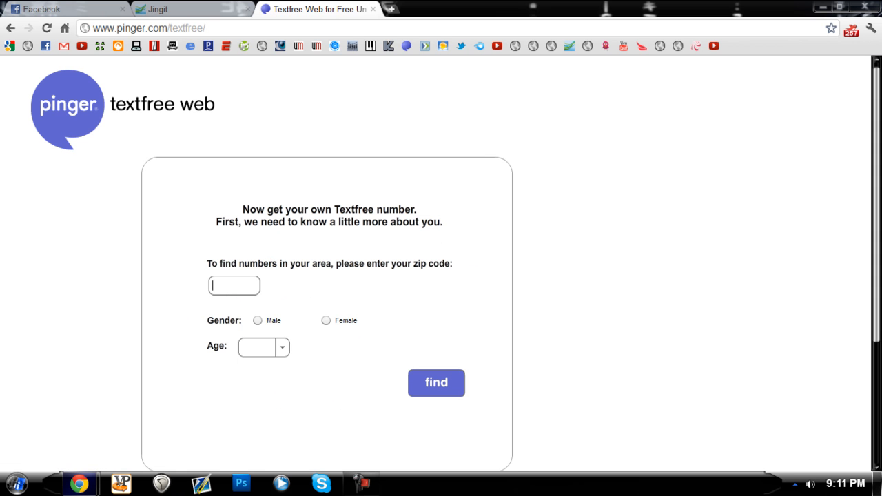
text(33411)
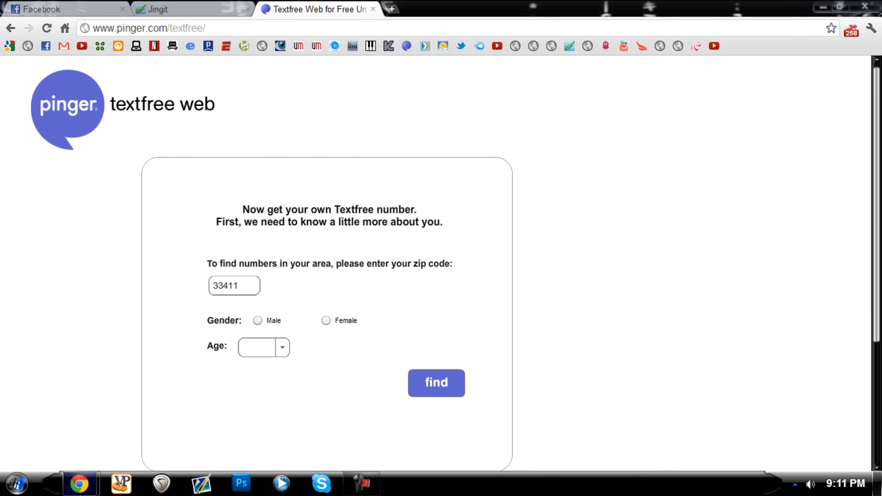
click(257, 321)
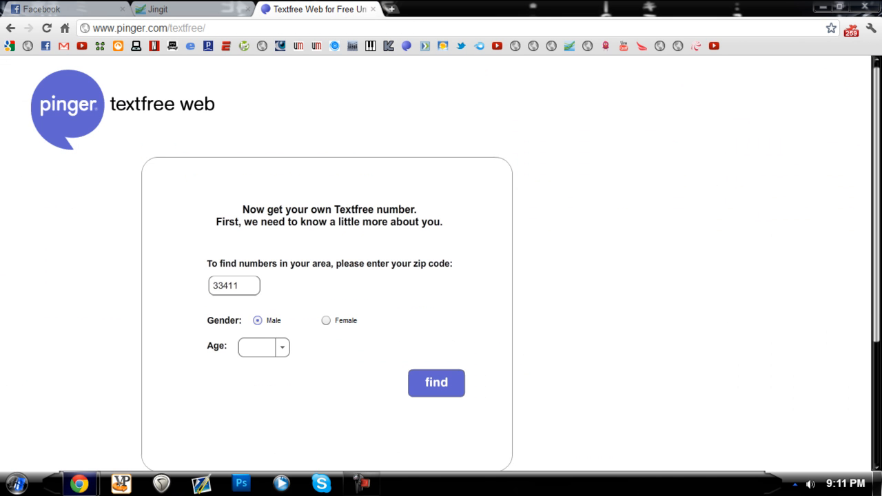
click(282, 347)
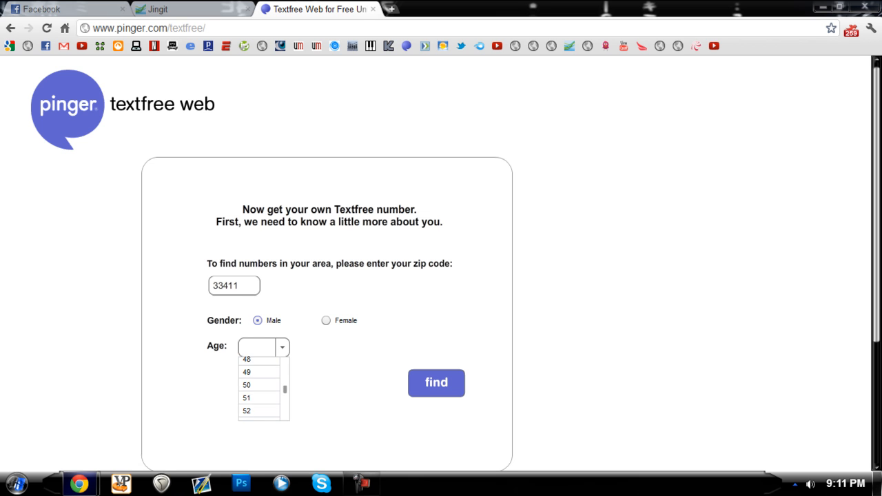
click(436, 383)
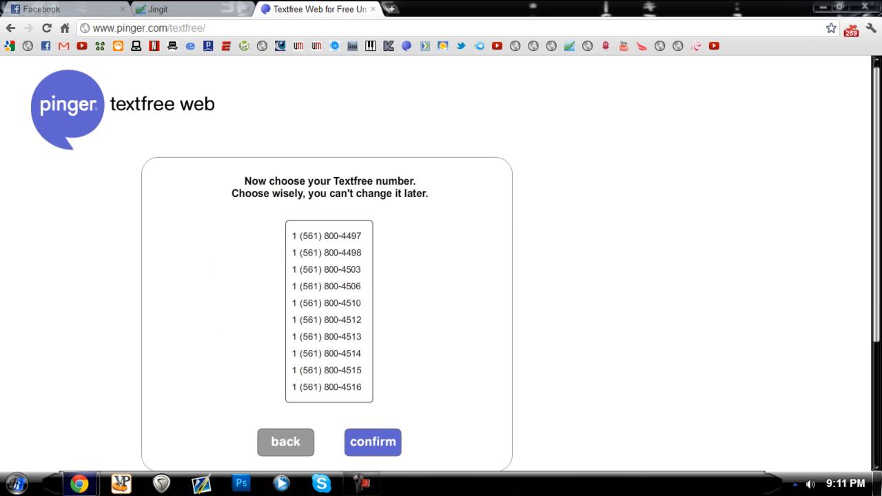
click(326, 236)
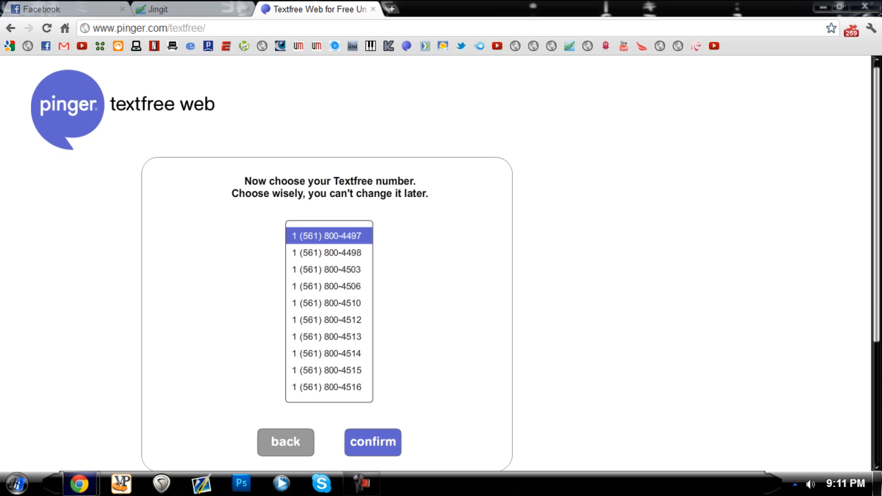
click(372, 441)
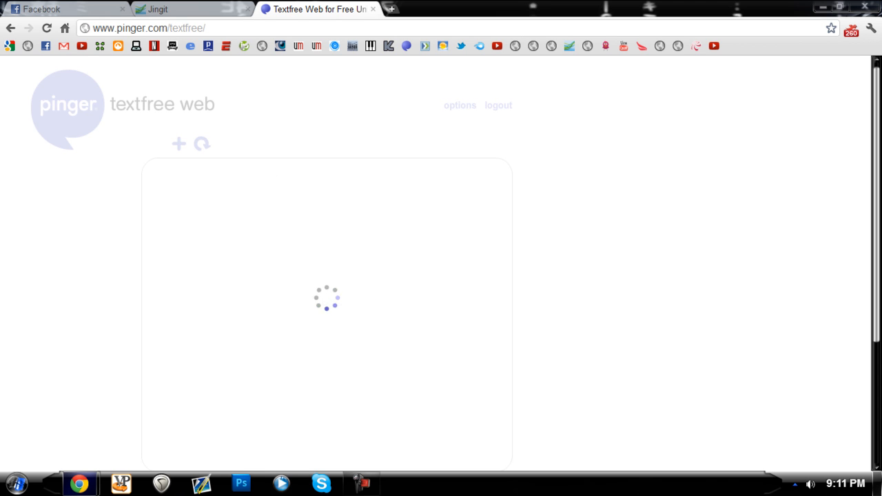
click(459, 105)
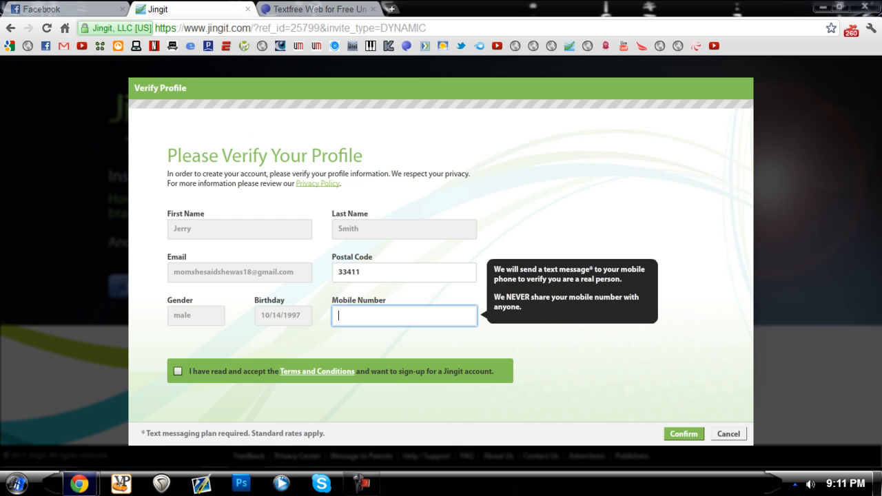
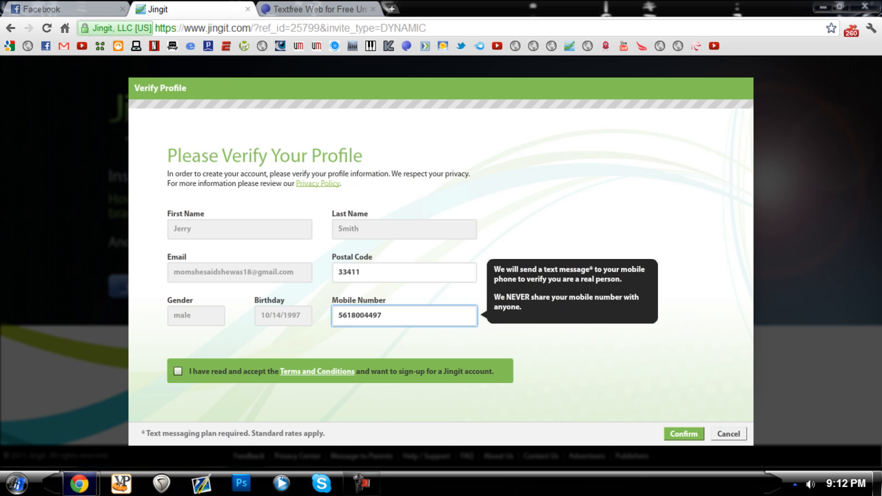
click(317, 370)
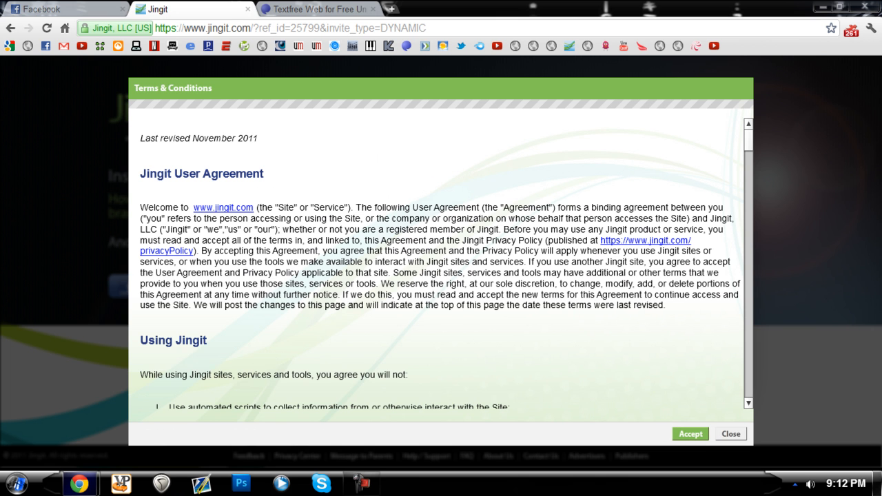
scroll(down, 3)
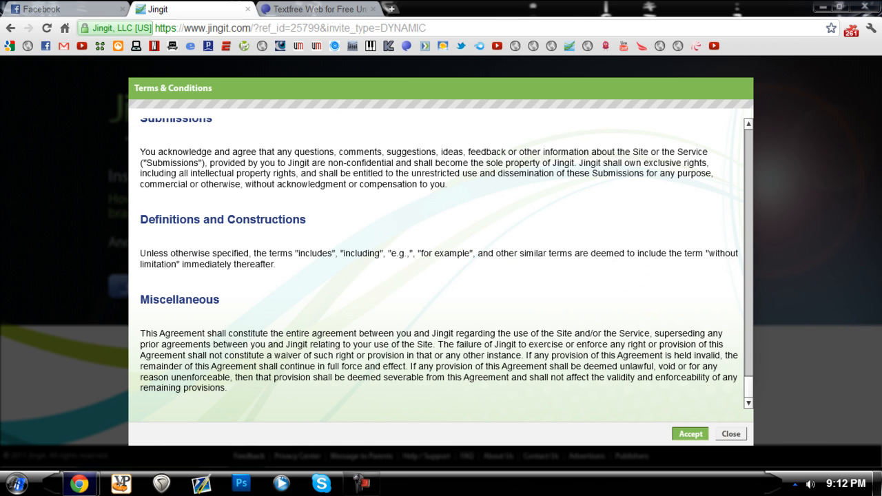
click(690, 434)
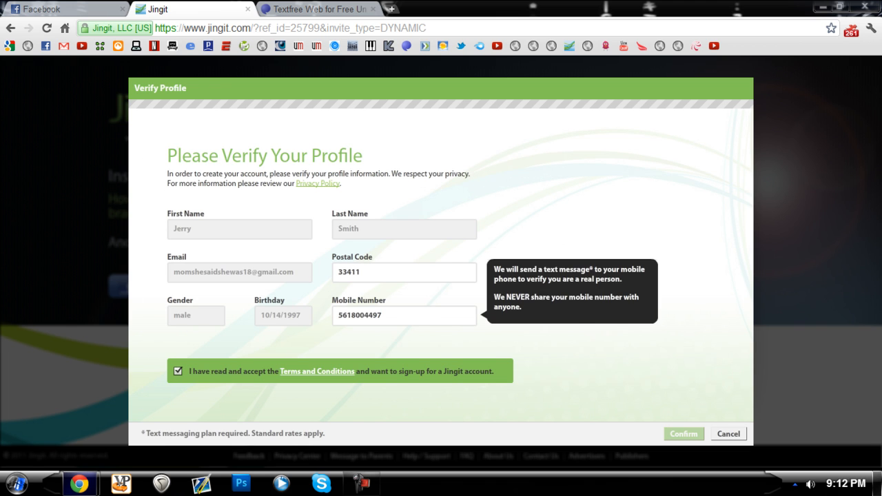
click(683, 434)
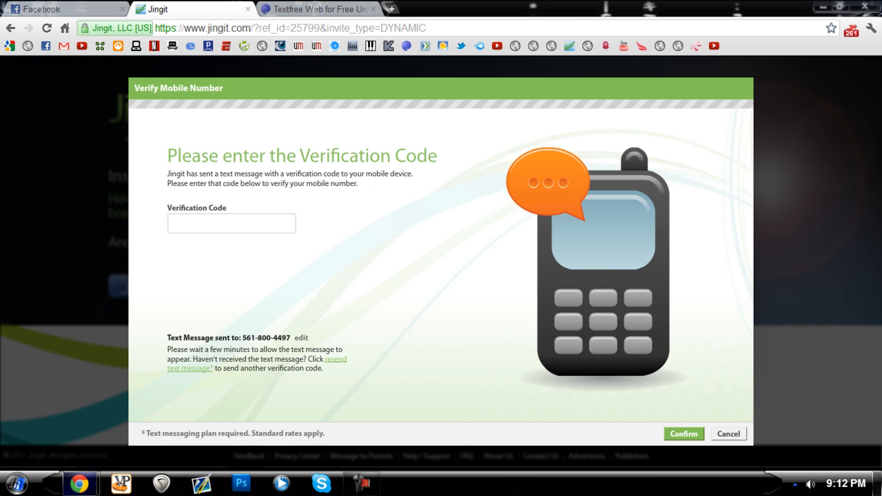
click(317, 9)
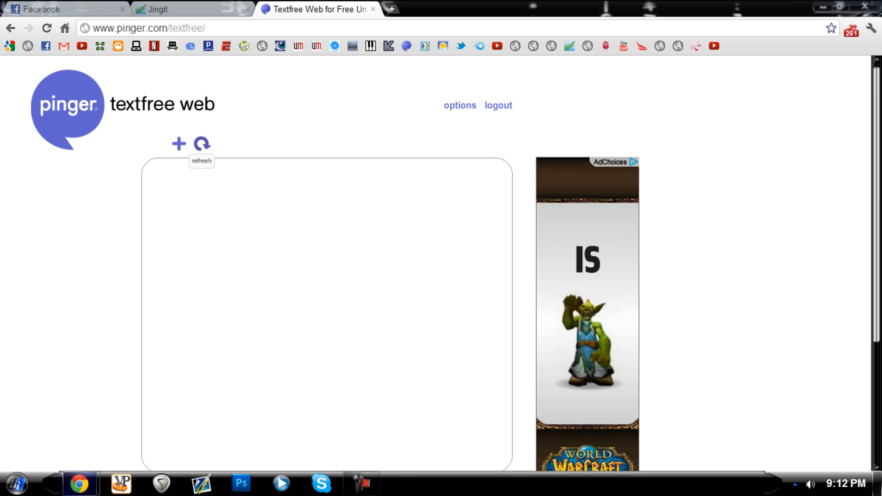
click(201, 144)
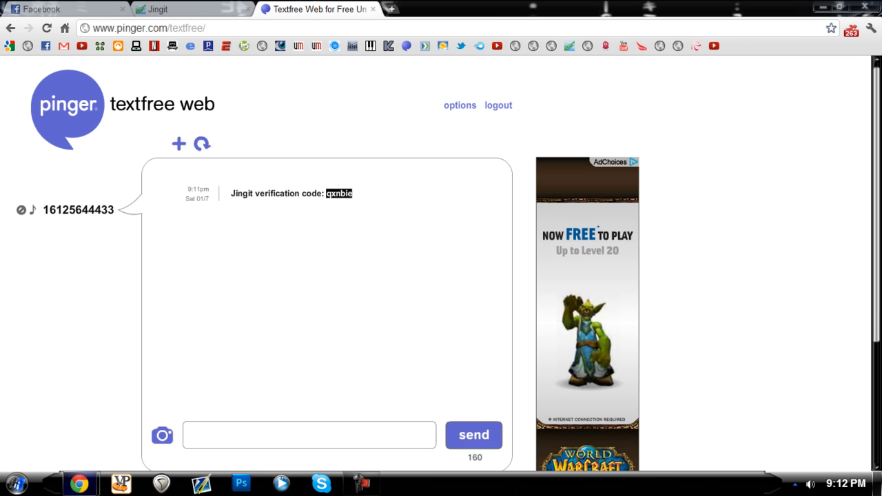
click(158, 9)
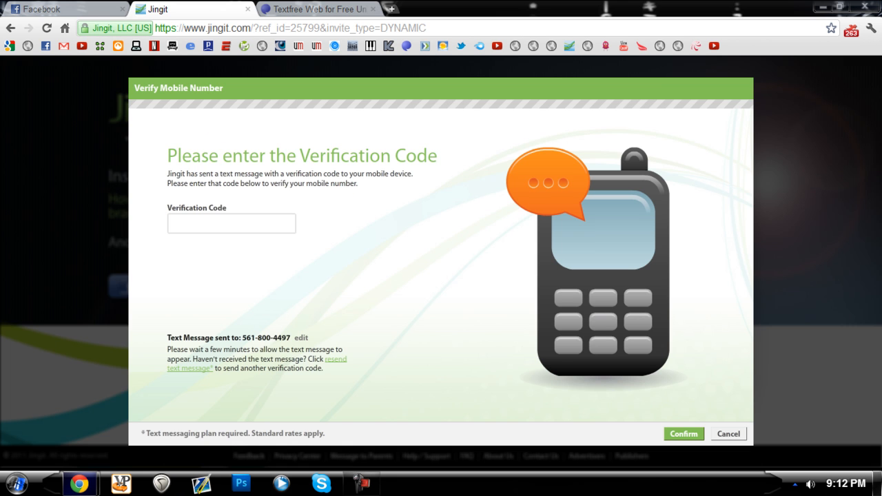
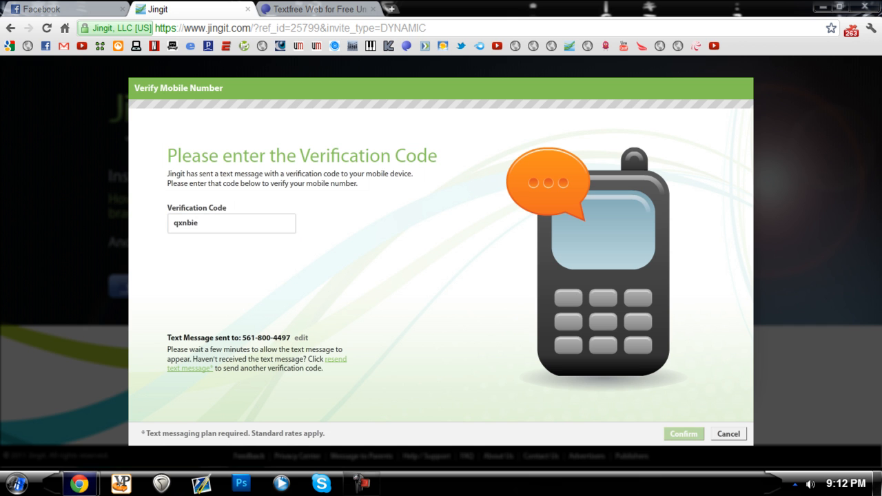
click(683, 433)
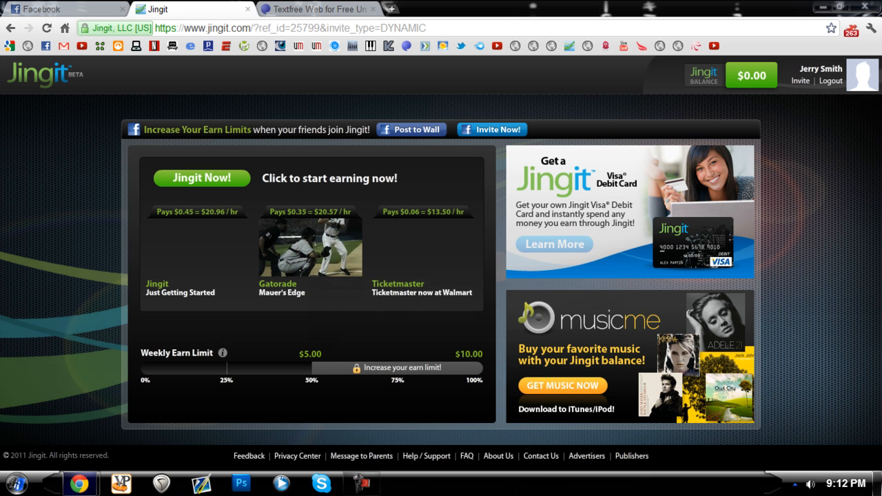
mouse_move(554, 244)
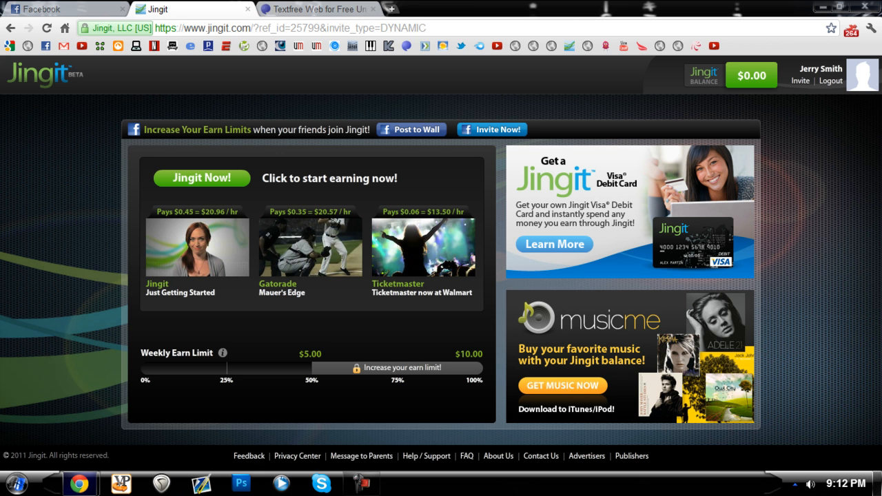
Switch to the Facebook tab, then back to the Textfree inbox
click(317, 9)
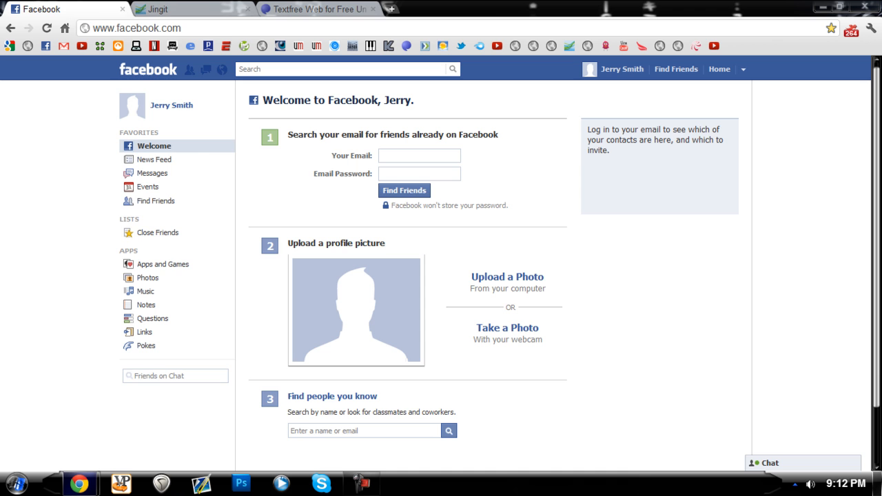
click(317, 9)
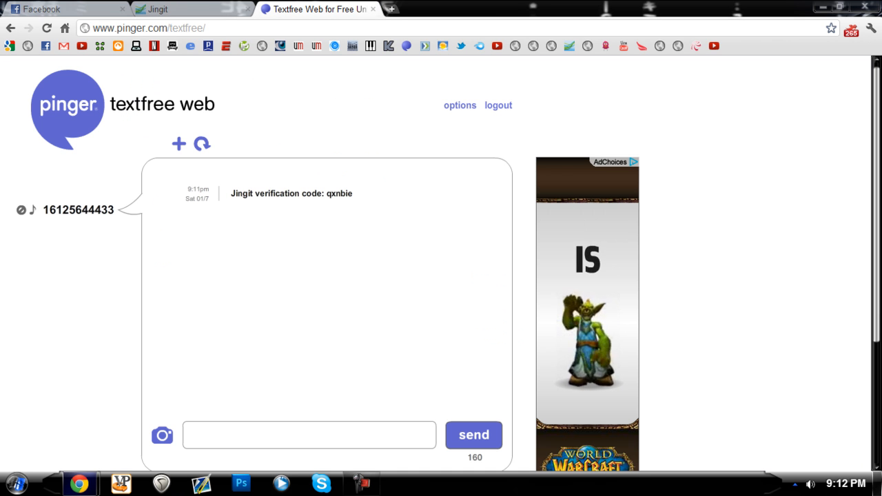